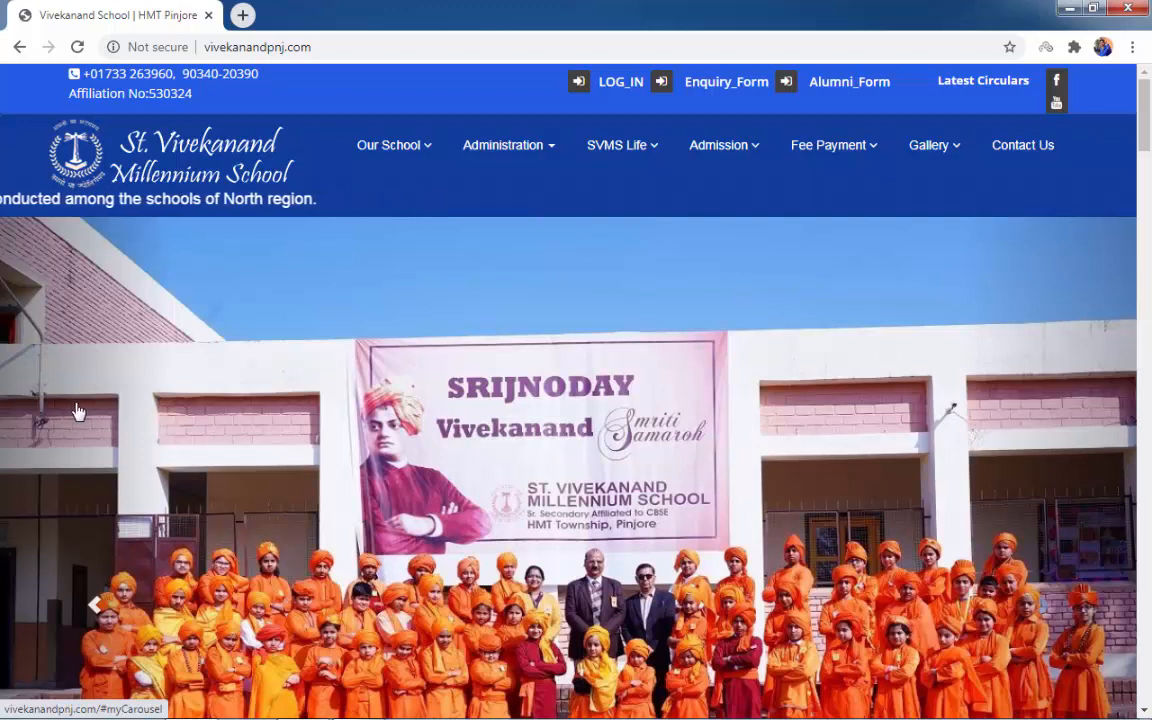
Title the Calendar event "Meeting regarding google meet and Erp".
left_click(240, 15)
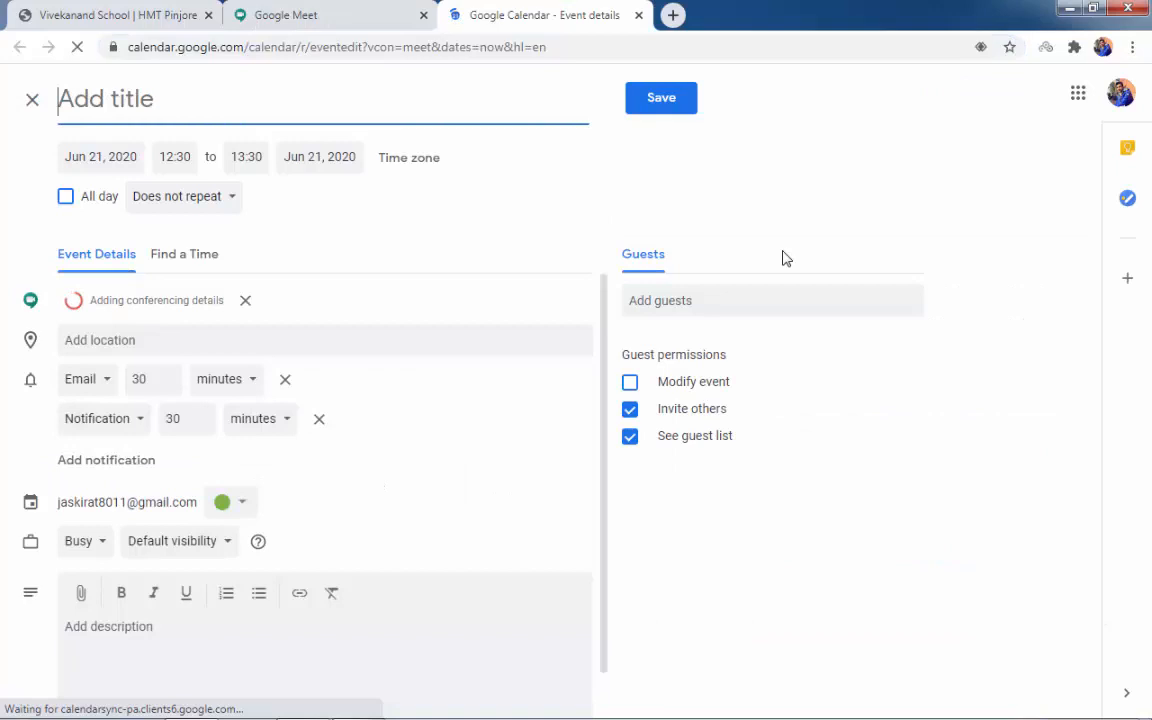
type("Meeting regarding google meet and Erp")
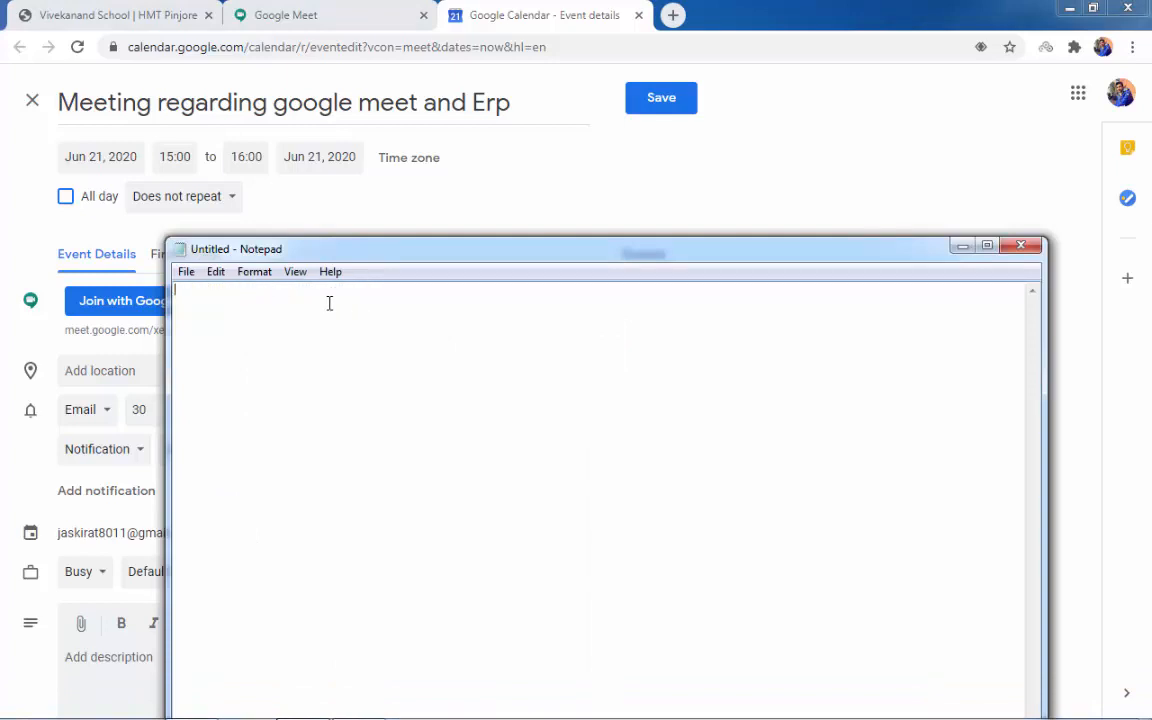
left_click(1023, 244)
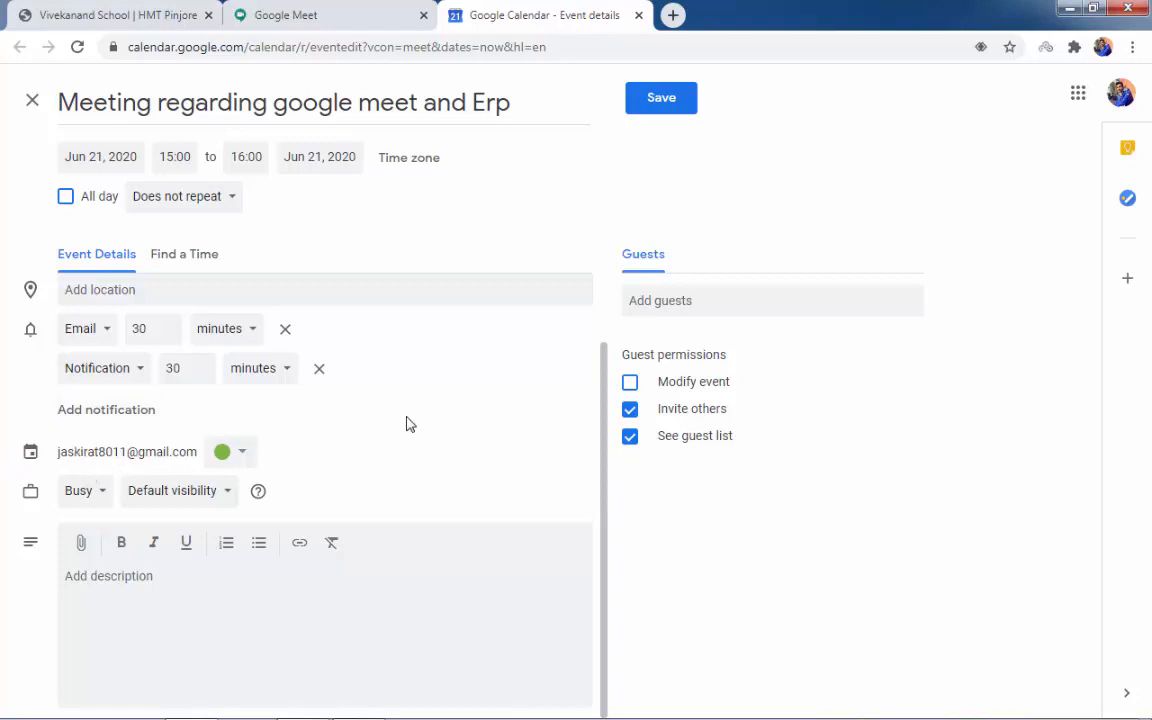
Save the Google Calendar meeting event.
left_click(120, 15)
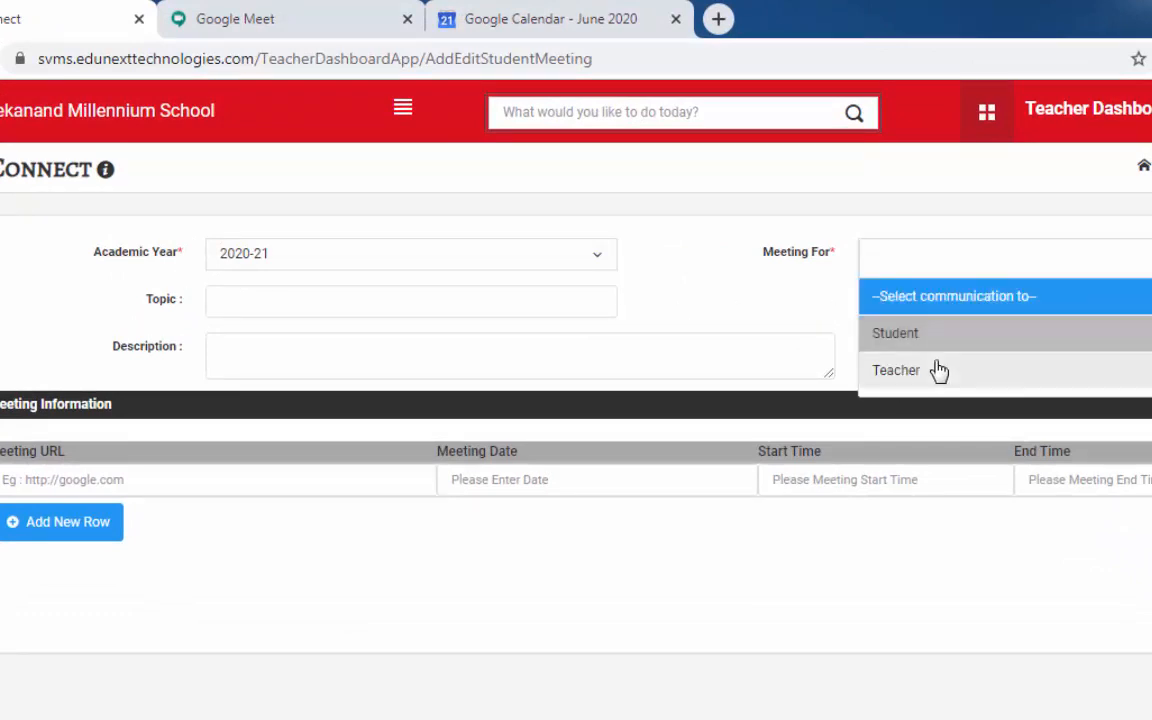
Choose Teacher as the meeting audience in the ERP form.
left_click(895, 370)
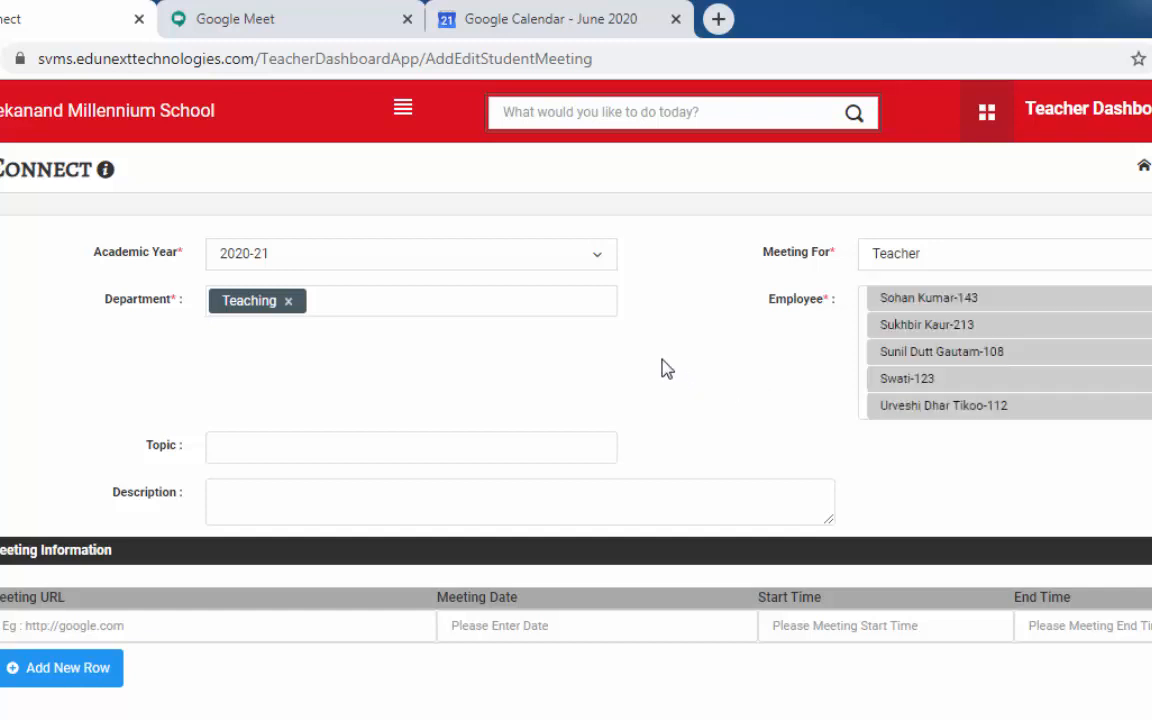
Enter "Meeting about google" as the E-Connect meeting topic.
type("Meeting about google meet and how to use")
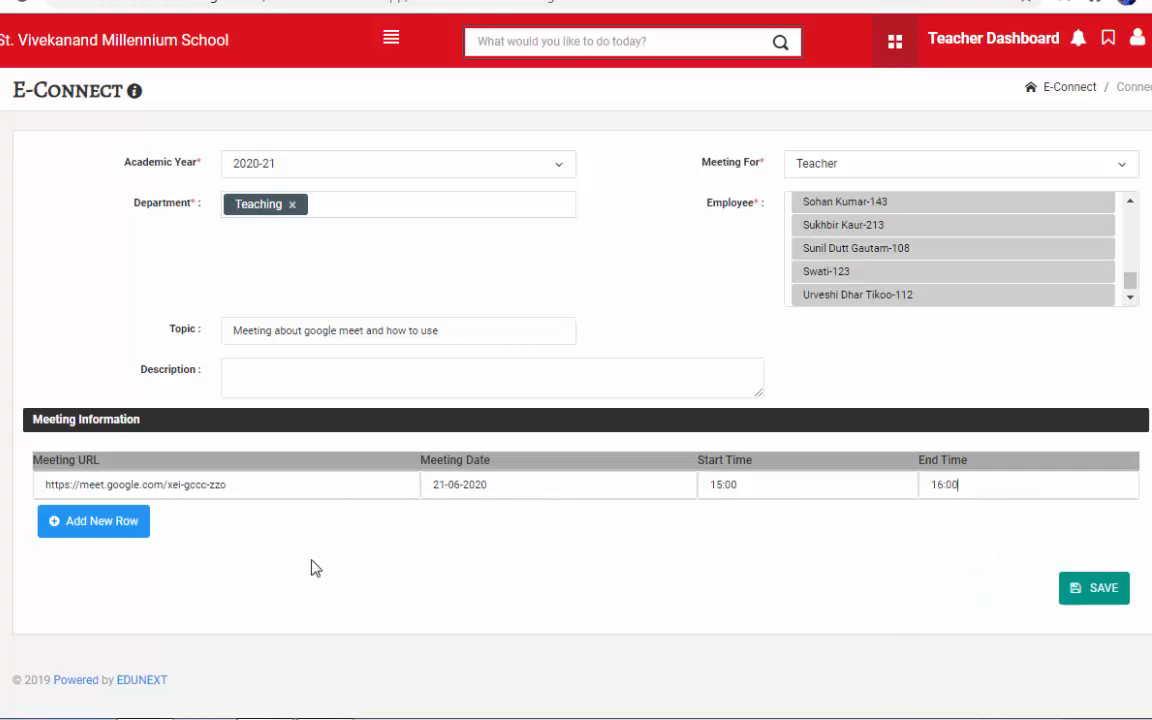
Save the E-Connect teacher meeting for 21-06-2020, 15:00–16:00.
left_click(1080, 587)
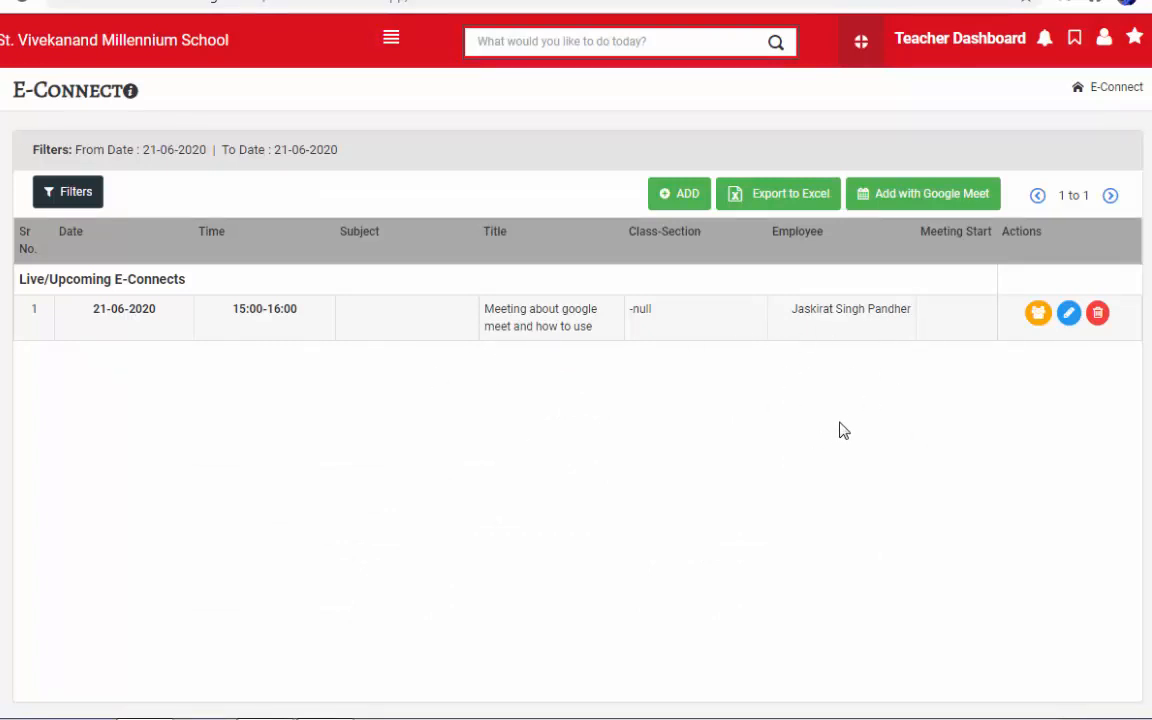